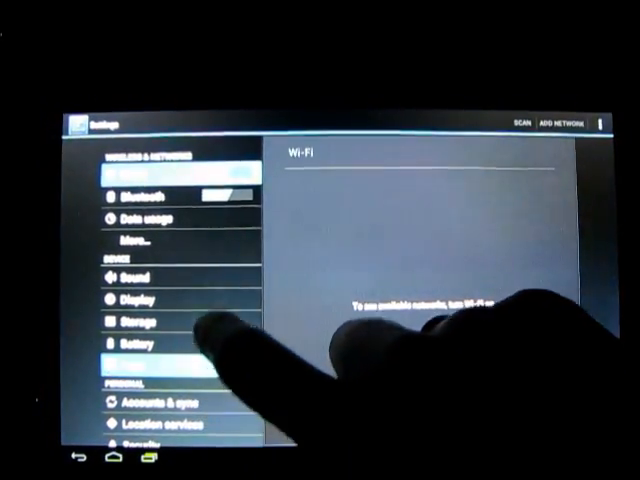
Step: Go into the tablet's Storage settings and scroll down through the Settings list
{"action": "left_click", "coordinate": [135, 321]}
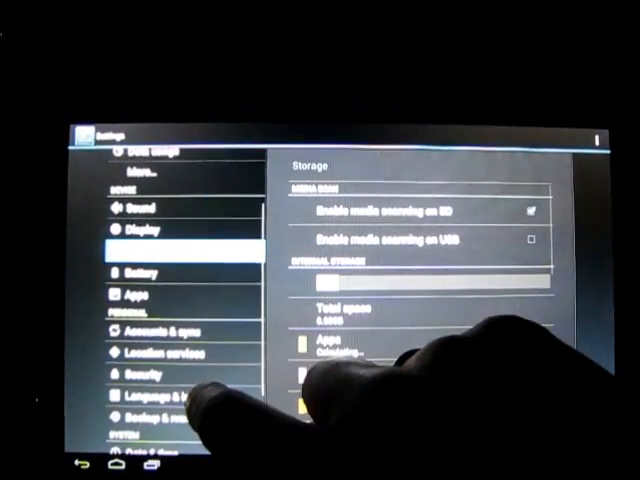
{"action": "scroll", "scroll_direction": "down", "scroll_amount": 3}
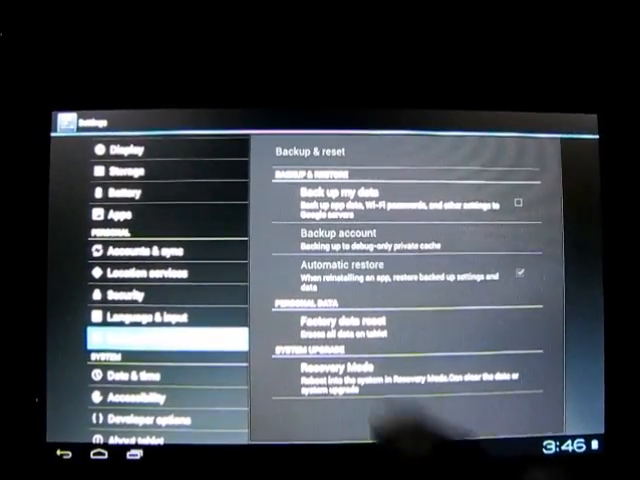
Step: Choose Factory data reset and confirm Reset tablet to reach the final erase warning
{"action": "left_click", "coordinate": [332, 322]}
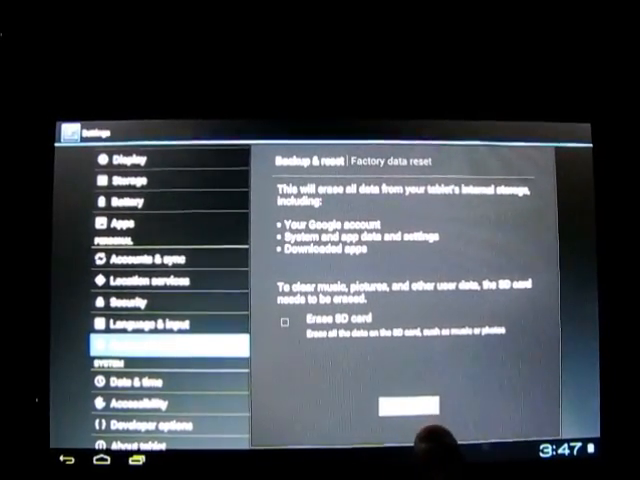
{"action": "left_click", "coordinate": [410, 408]}
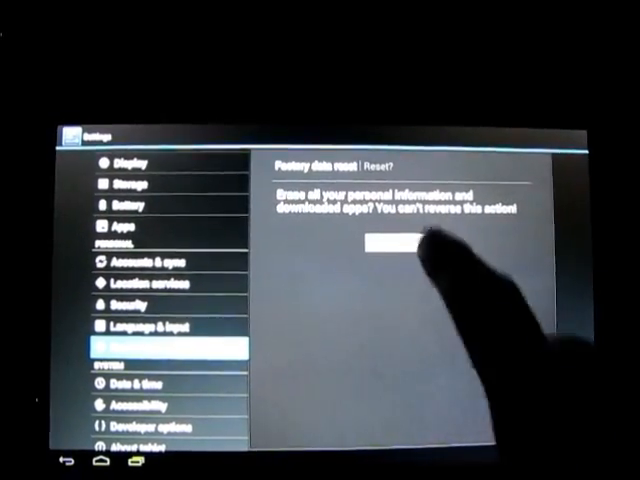